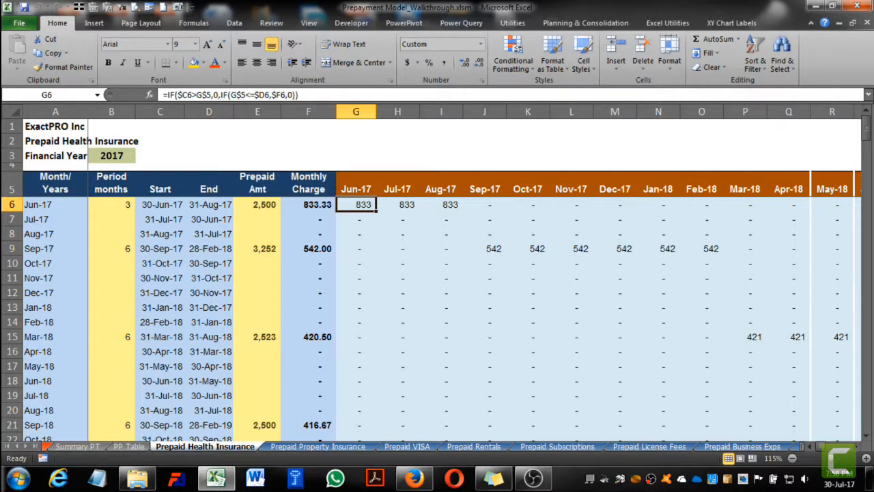
Review the prepaid amounts, financial year and existing G6/H12 formulas against the monthly grid.
left_click(77, 445)
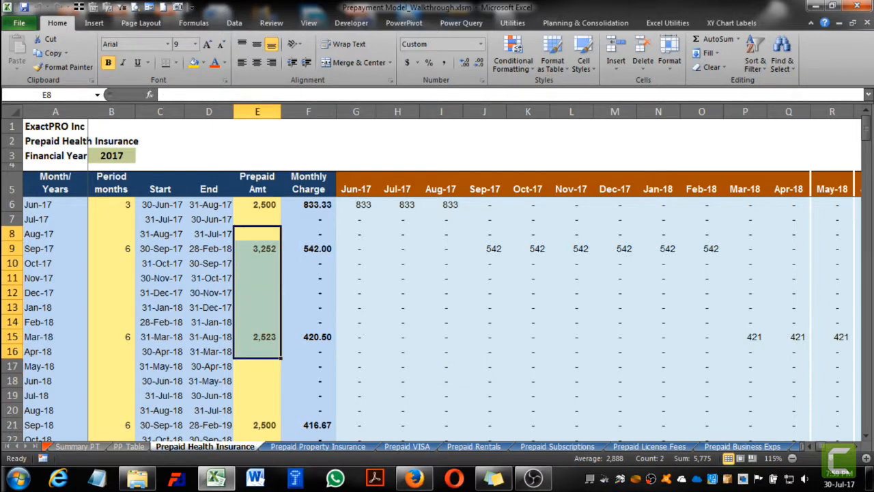
left_click(112, 156)
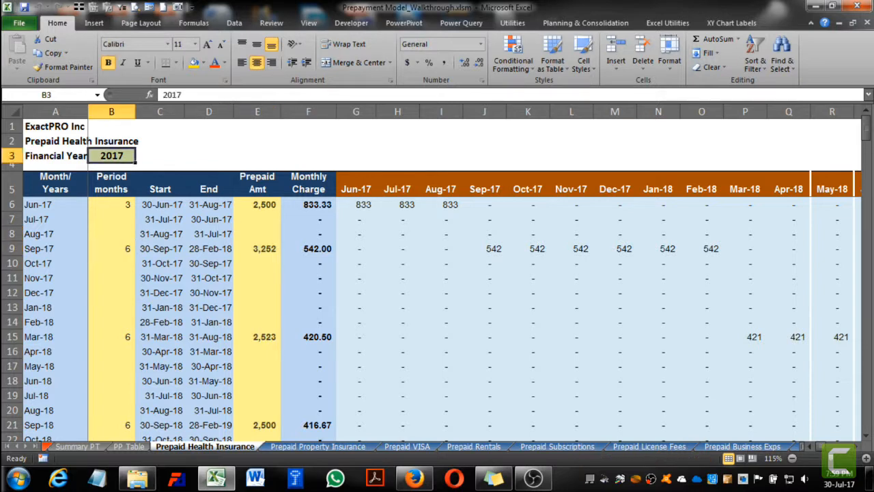
left_click(397, 262)
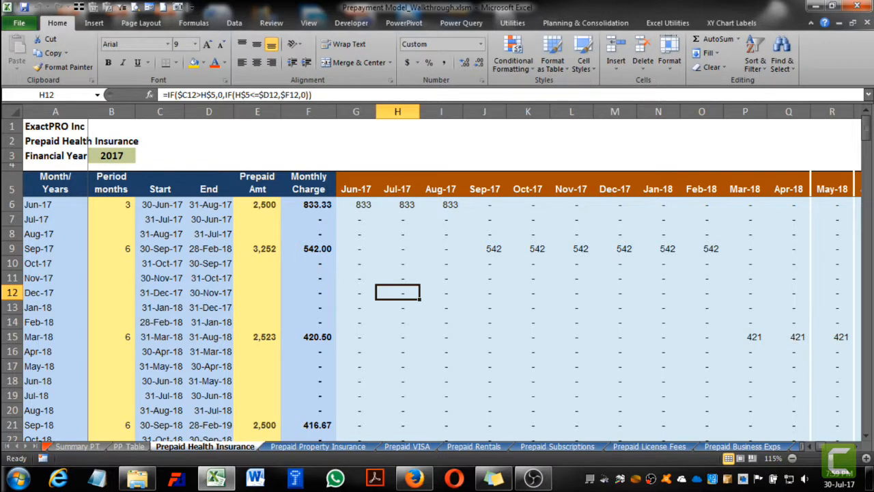
left_click(355, 205)
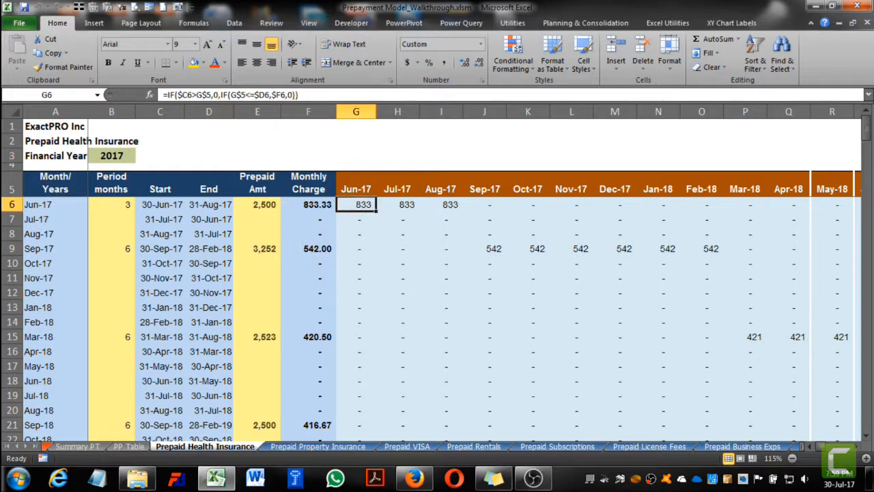
left_click(440, 248)
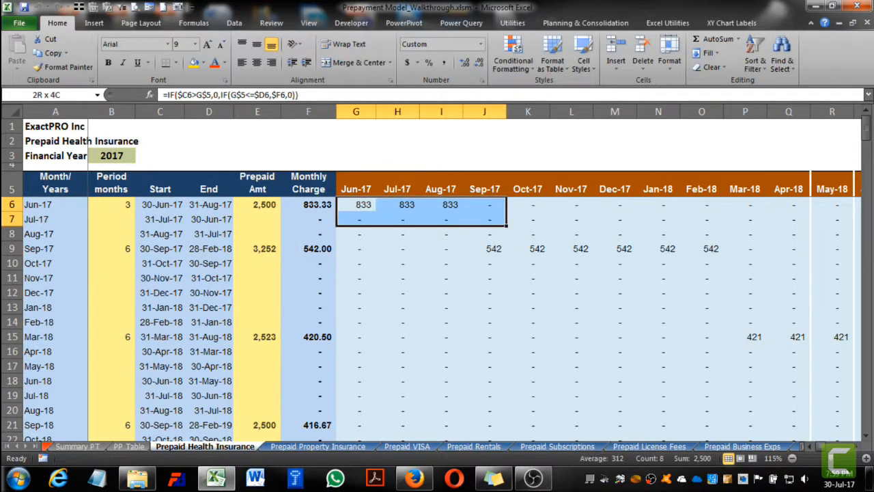
left_click(746, 204)
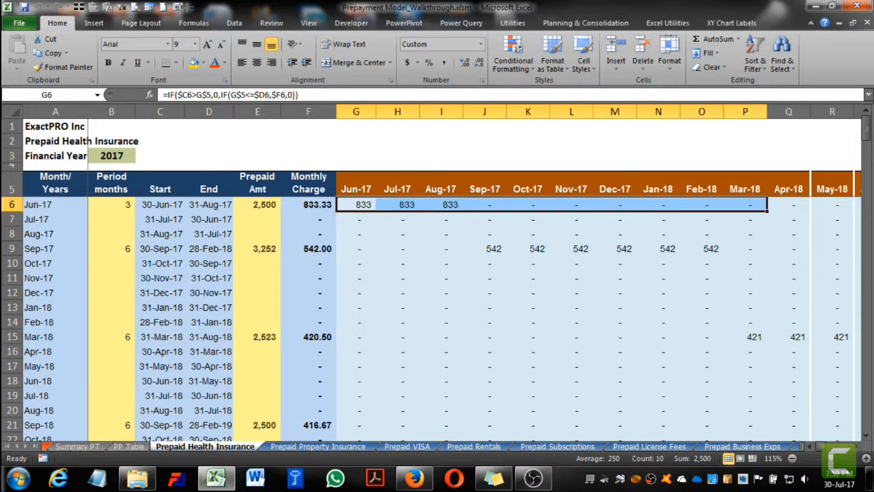
left_click(356, 204)
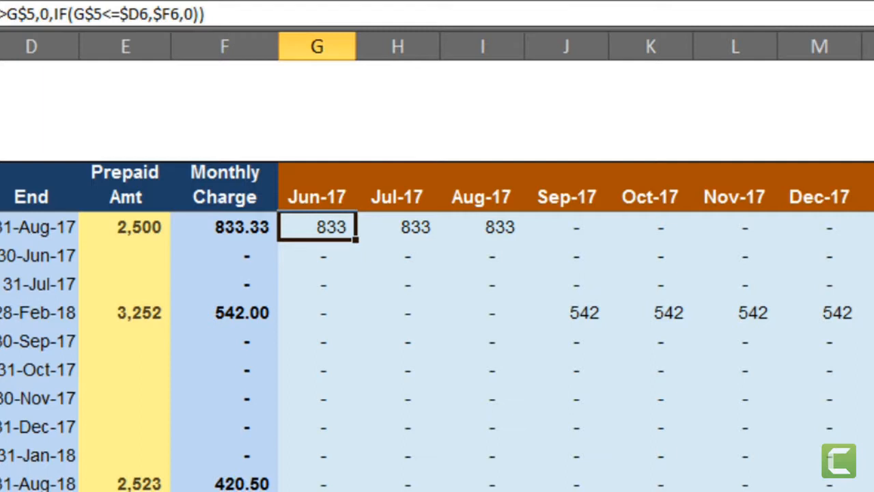
Widen G6's references to $C6:$C$65 and G$5:$BN$5, locking C65 and BN5 as absolute.
double_click(317, 226)
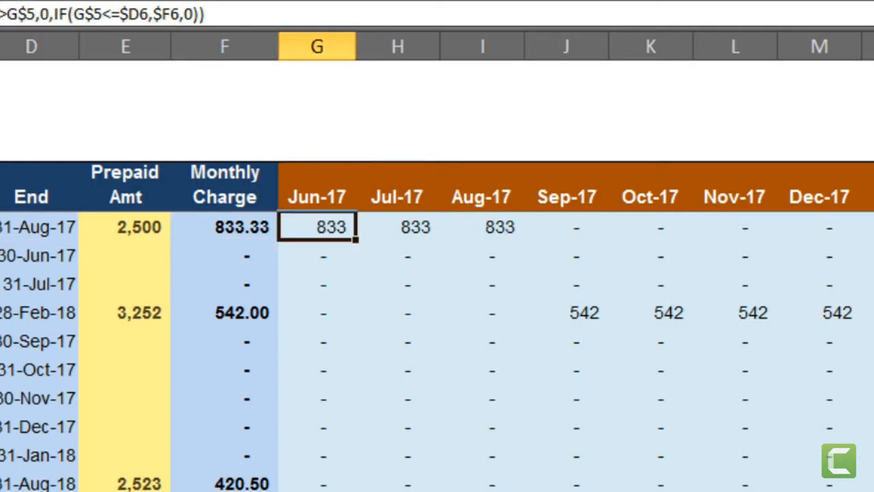
double_click(317, 227)
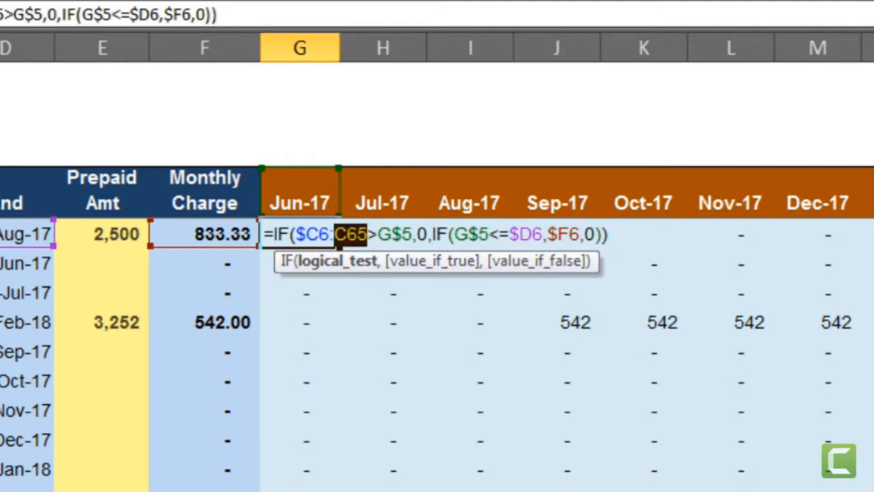
key("f4")
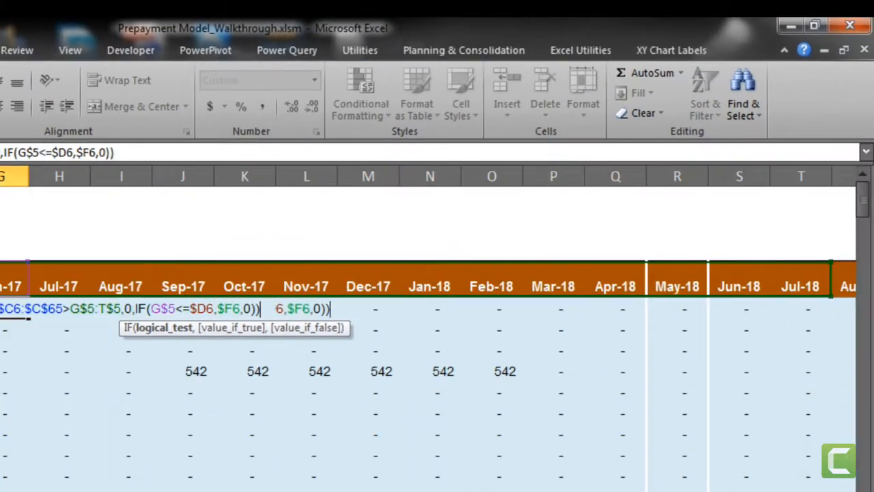
scroll("right", 3)
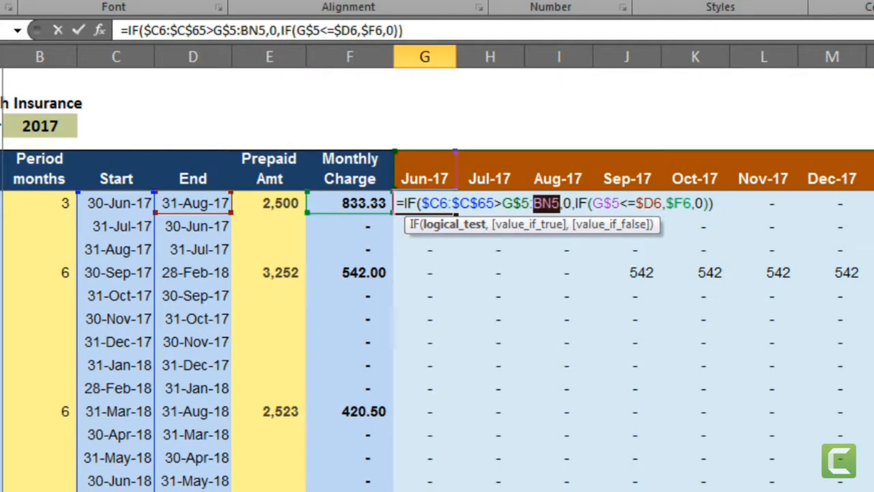
key("f4")
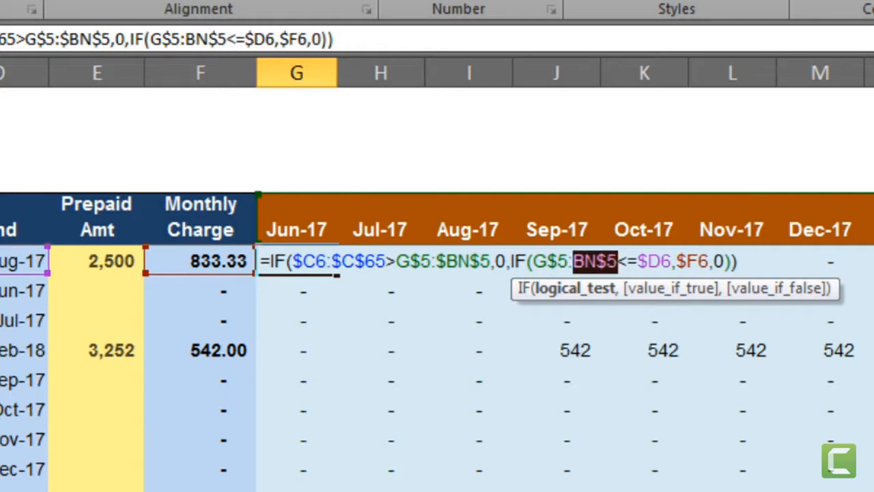
Extend the remaining references to $D6:$D$65 and $F6:$F$65 with D65 locked absolute.
key("f4")
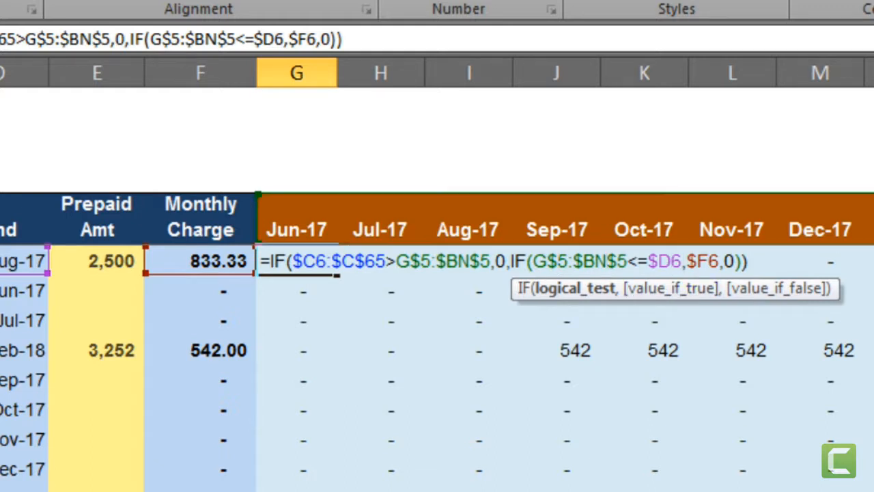
type(":")
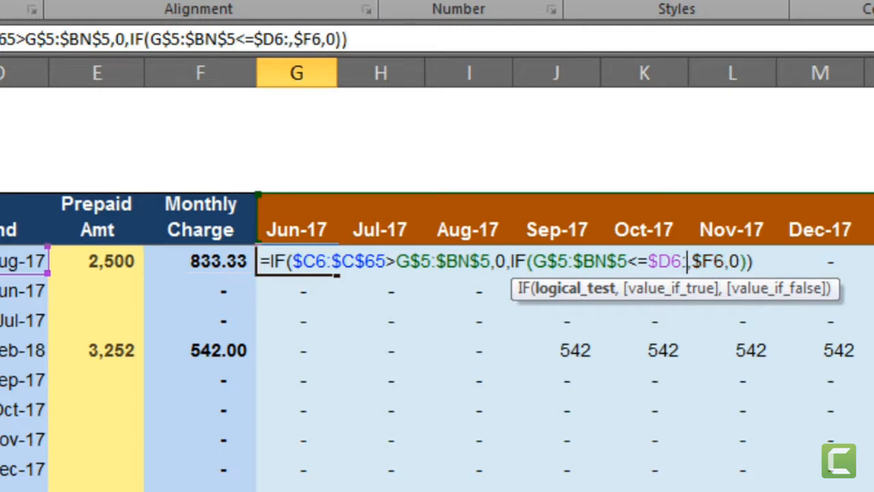
type("D65")
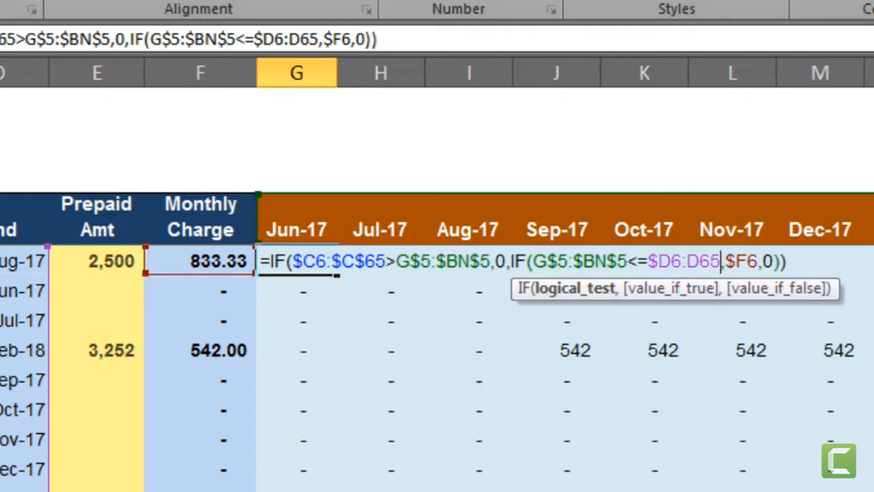
key("f4")
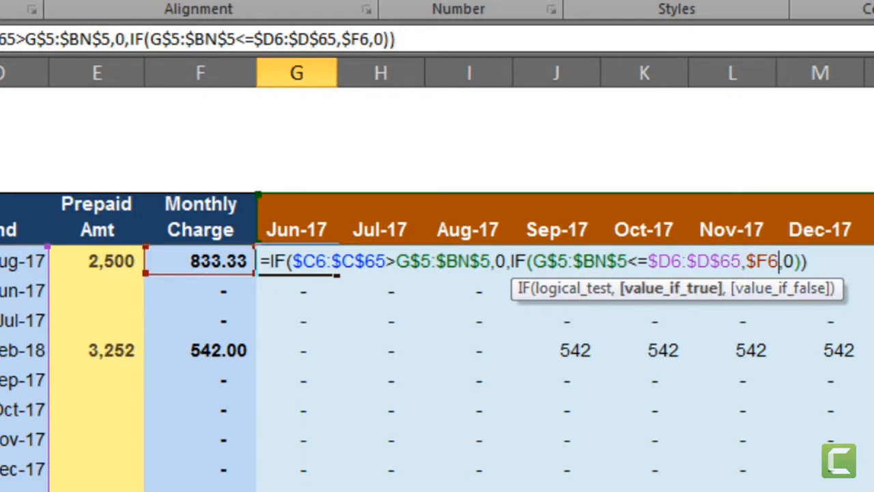
type(":")
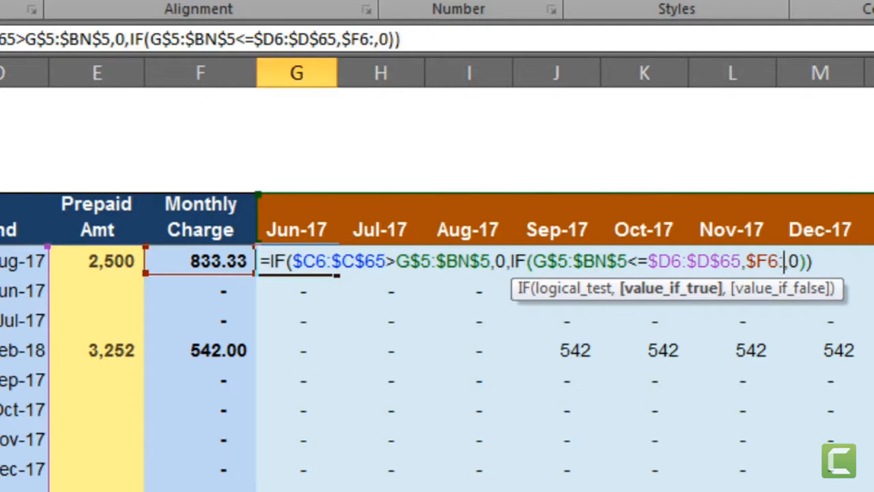
type("F65")
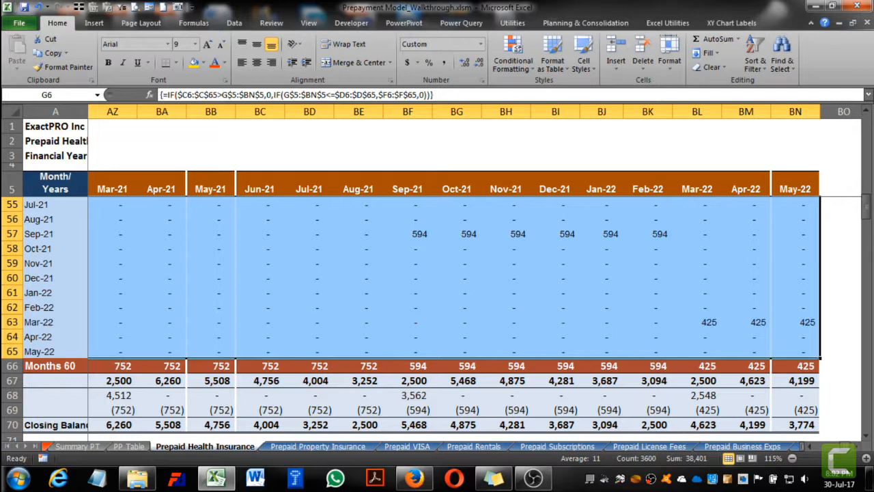
Select G6 alone and attempt to change one grid cell, triggering the part-of-an-array warning.
scroll("down", 3)
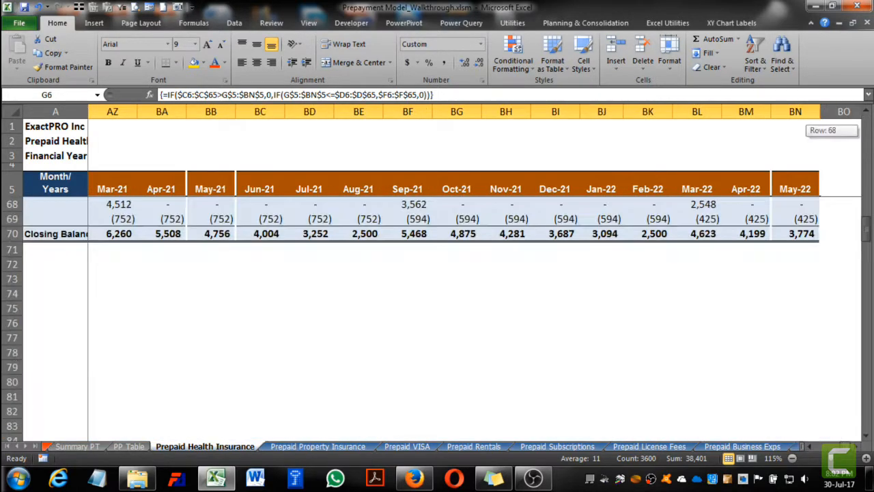
scroll("up", 3)
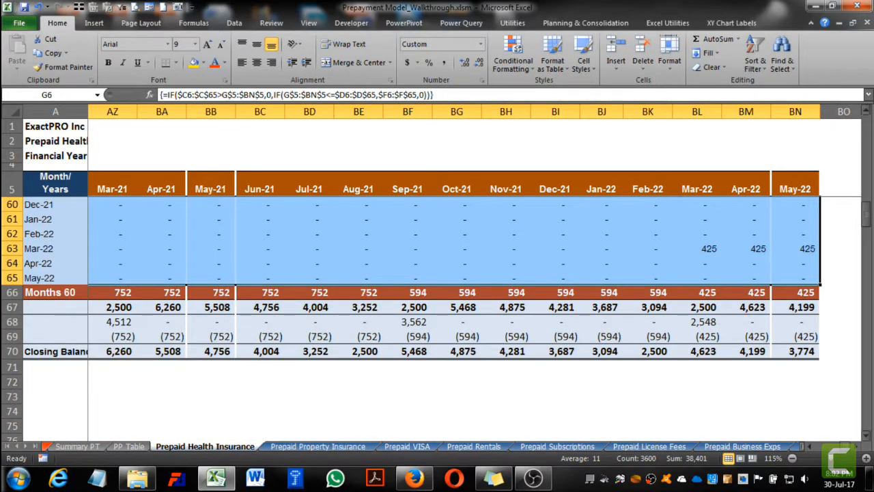
scroll("up", 3)
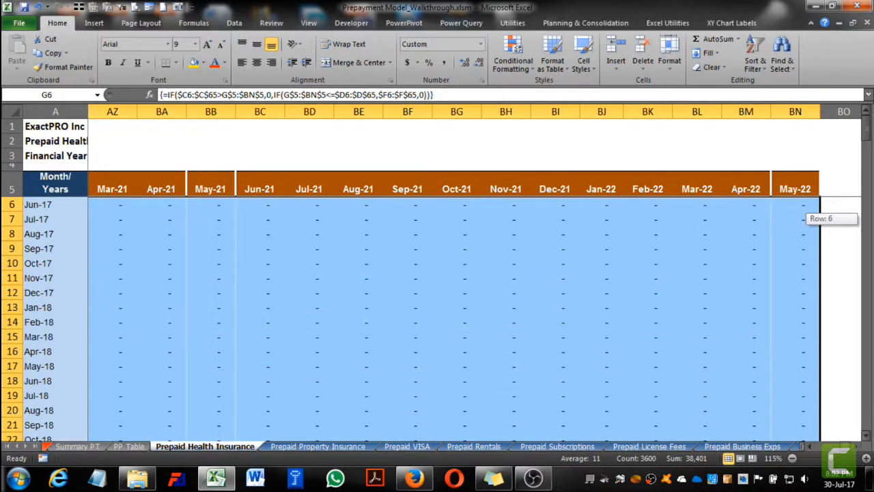
scroll("left", 3)
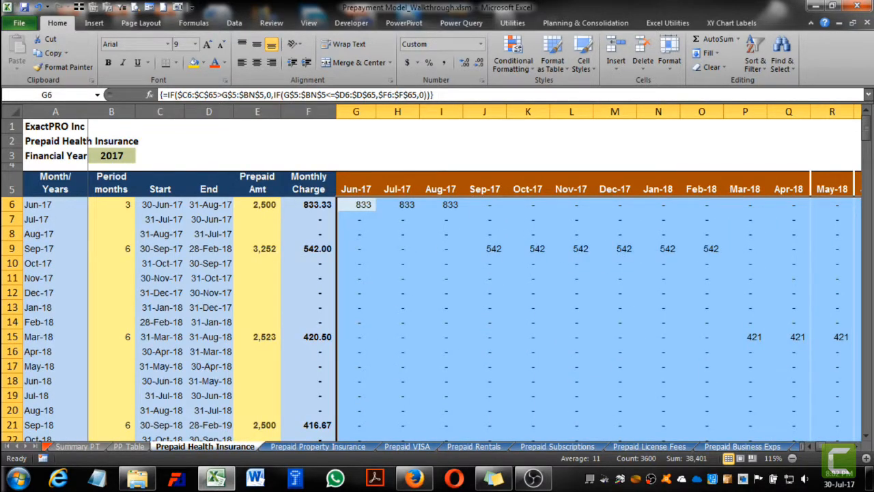
double_click(355, 205)
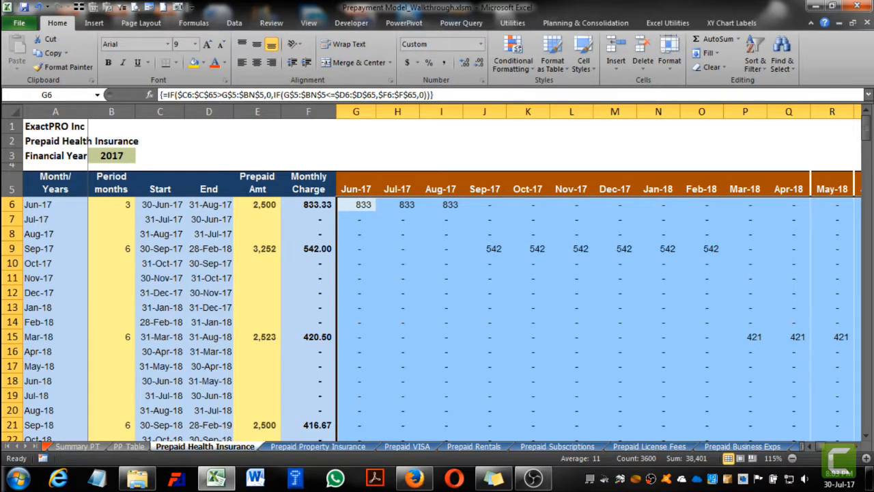
left_click(355, 205)
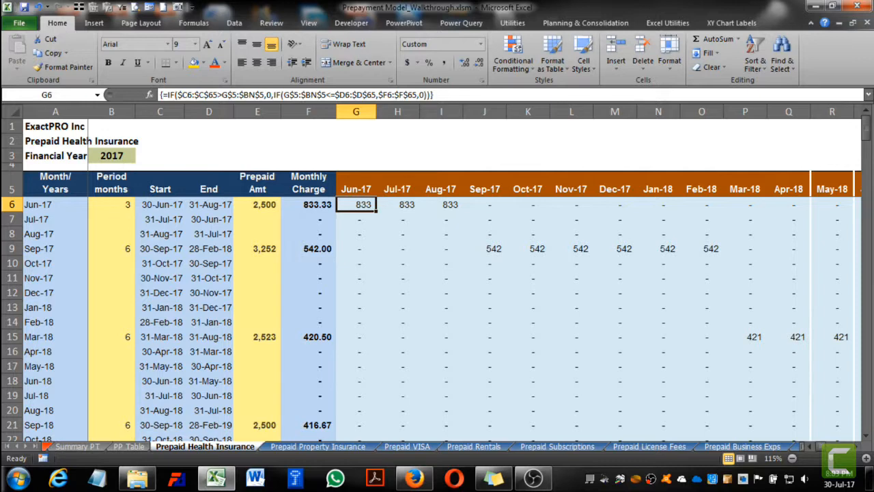
mouse_move(454, 106)
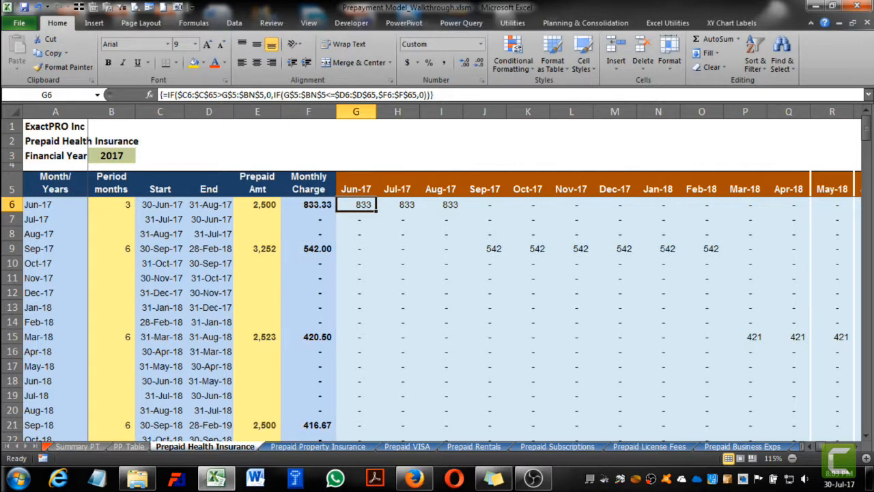
left_click(441, 205)
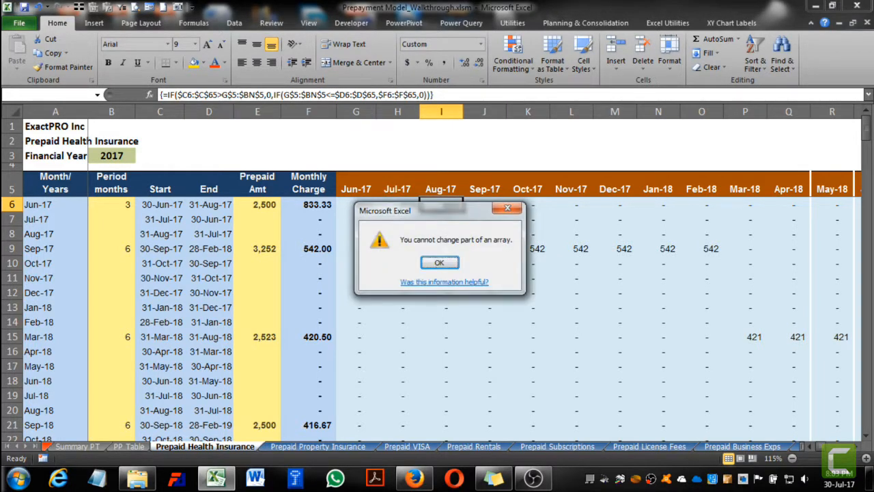
Dismiss the cannot-change-part-of-an-array warning and move to the grid's bottom rows.
left_click(440, 262)
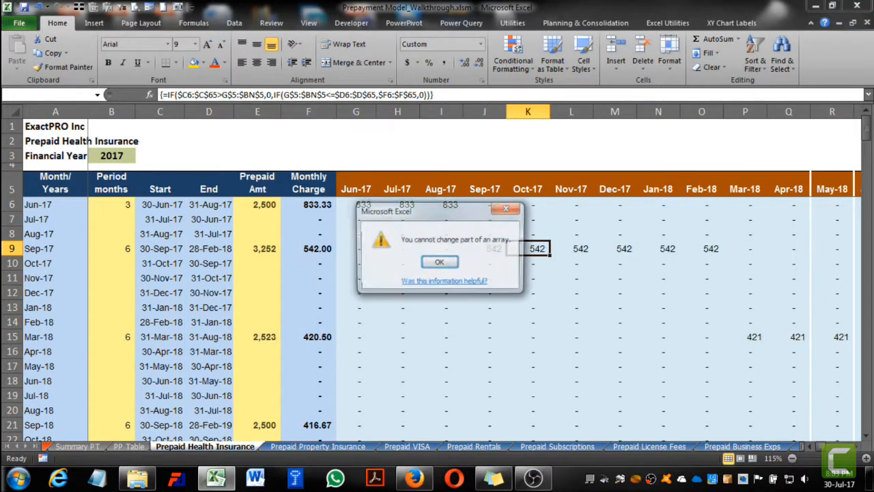
left_click(440, 262)
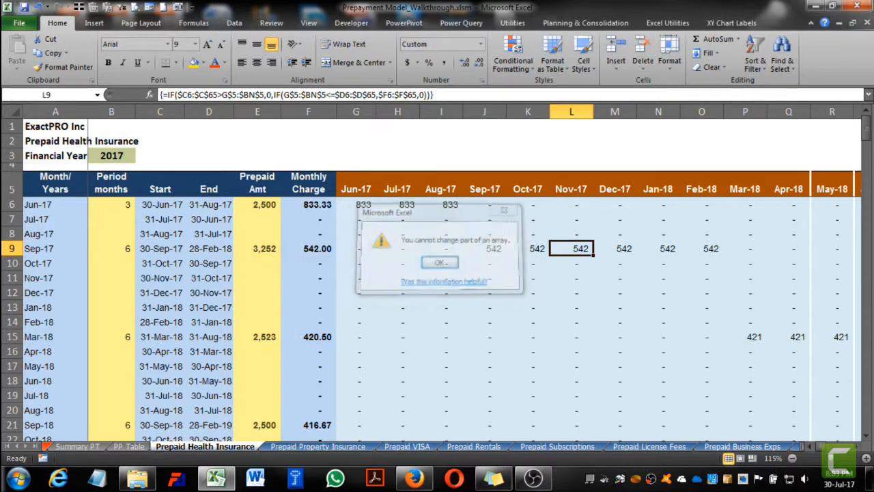
left_click(439, 263)
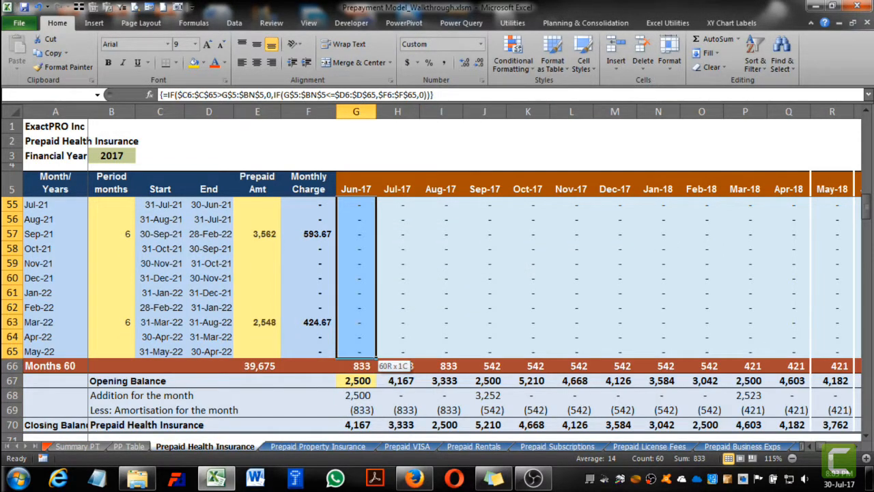
scroll("right", 3)
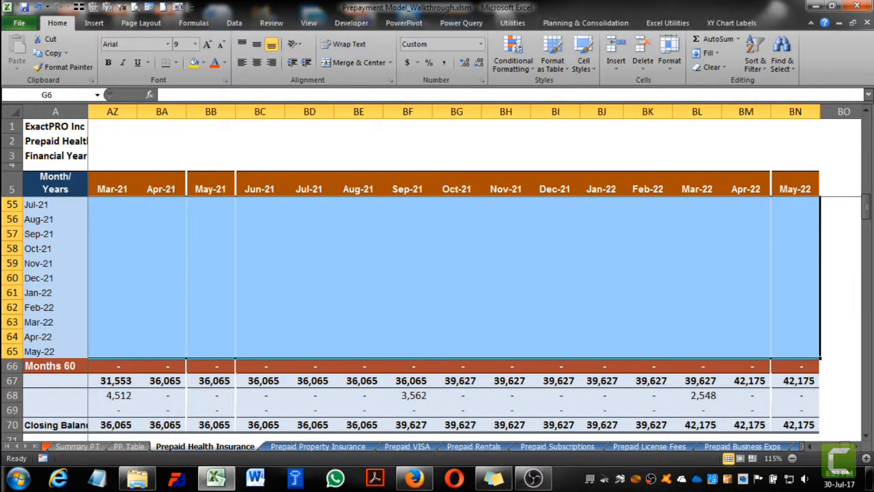